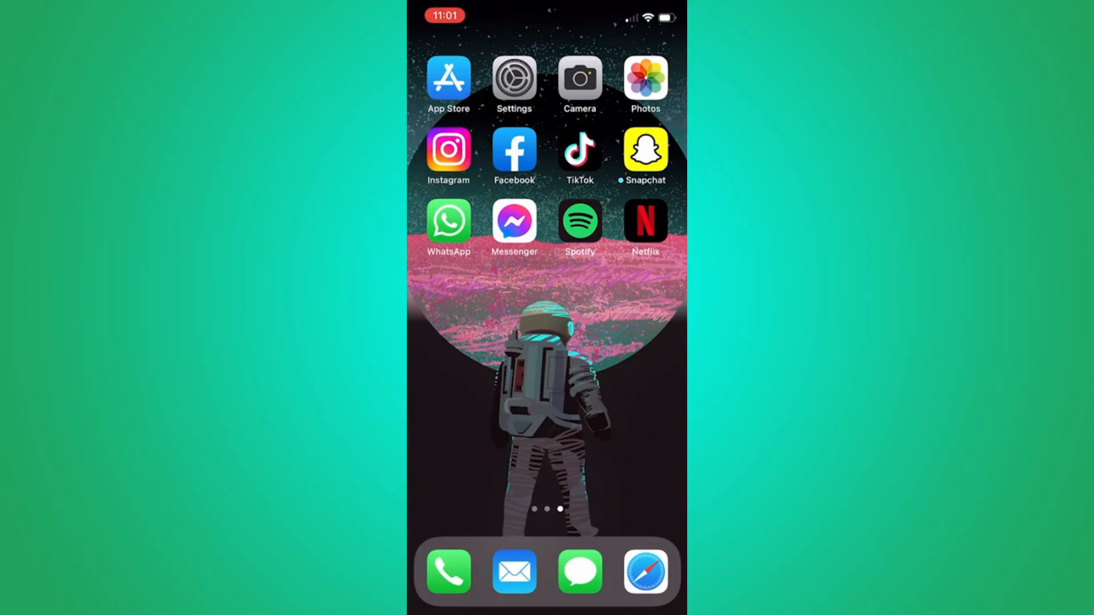
Launch the Netflix app from the home screen, landing on netflix.com's browse page.
click(644, 220)
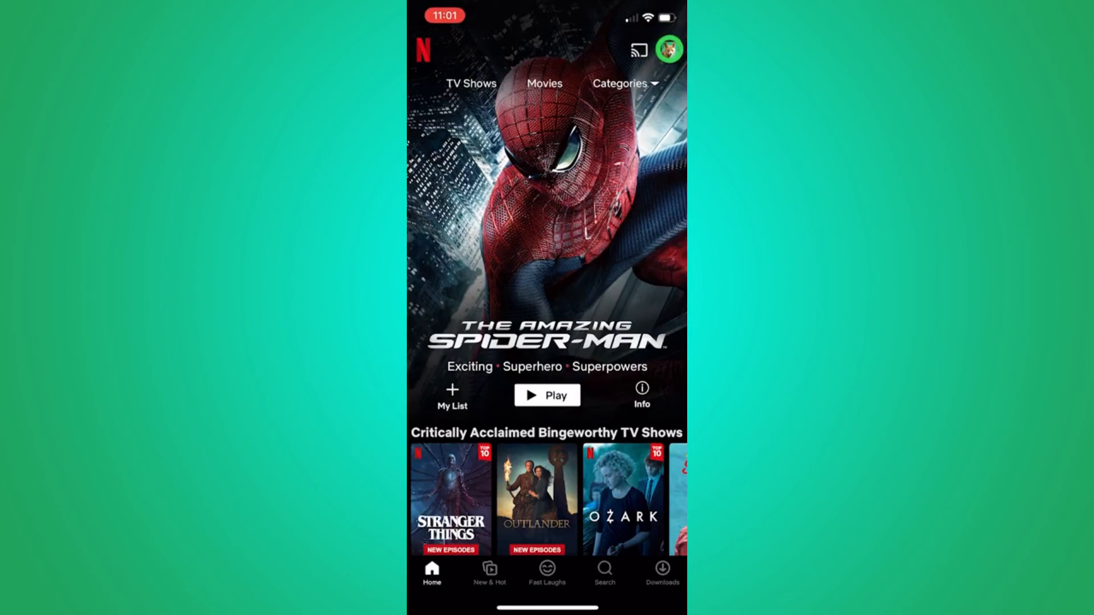
click(667, 49)
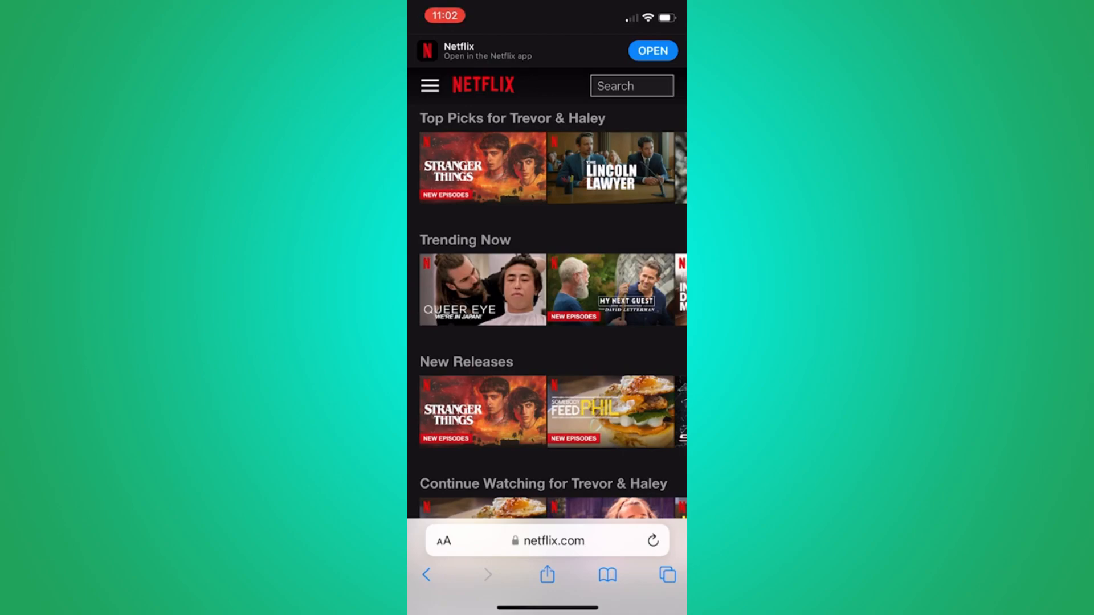
click(429, 85)
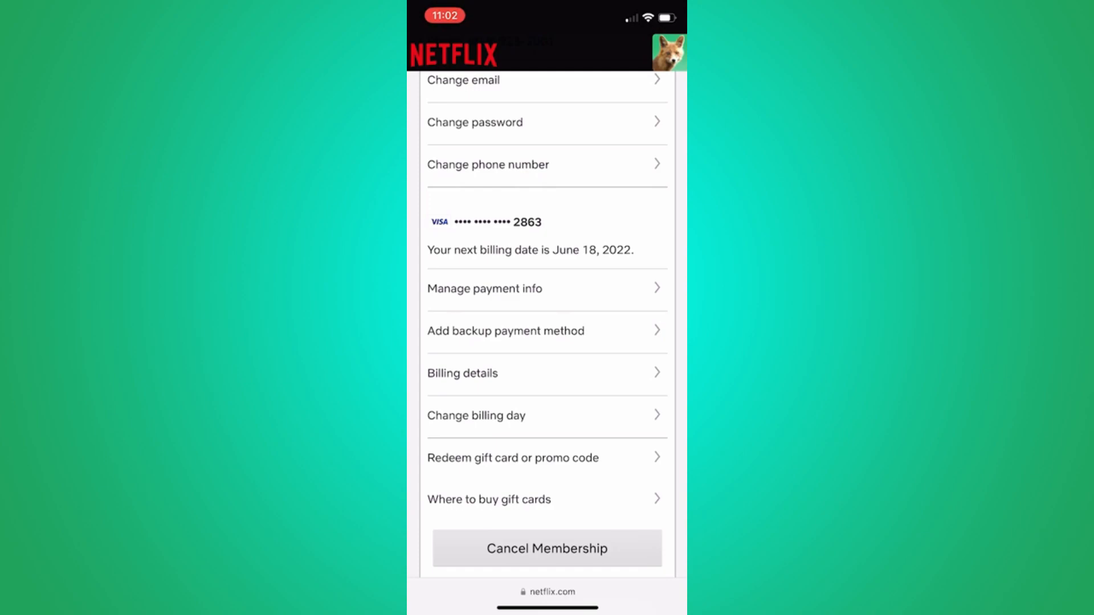
click(566, 291)
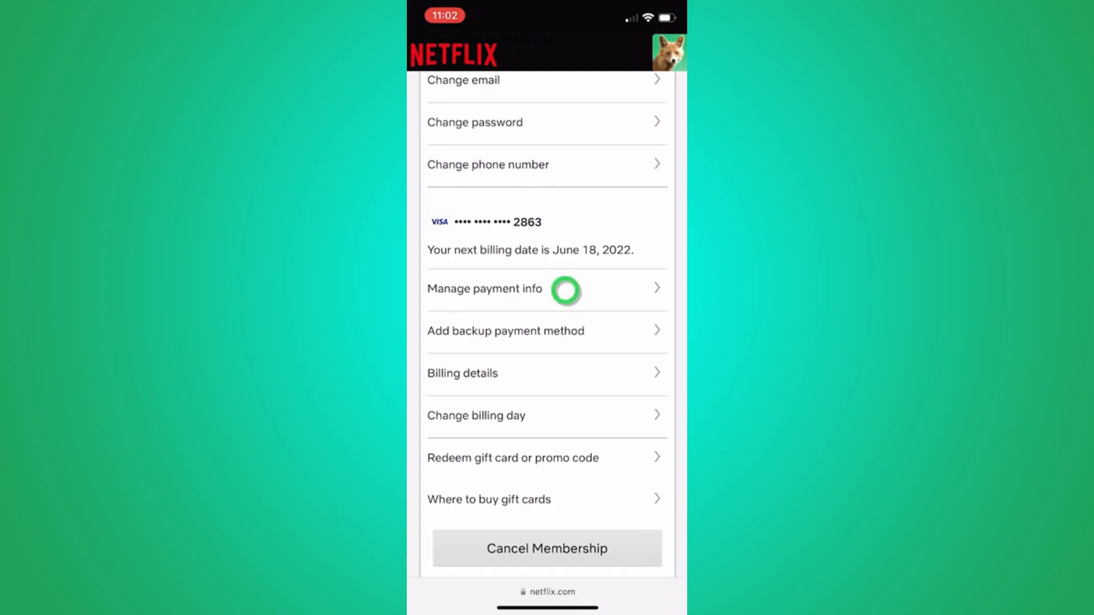
click(484, 289)
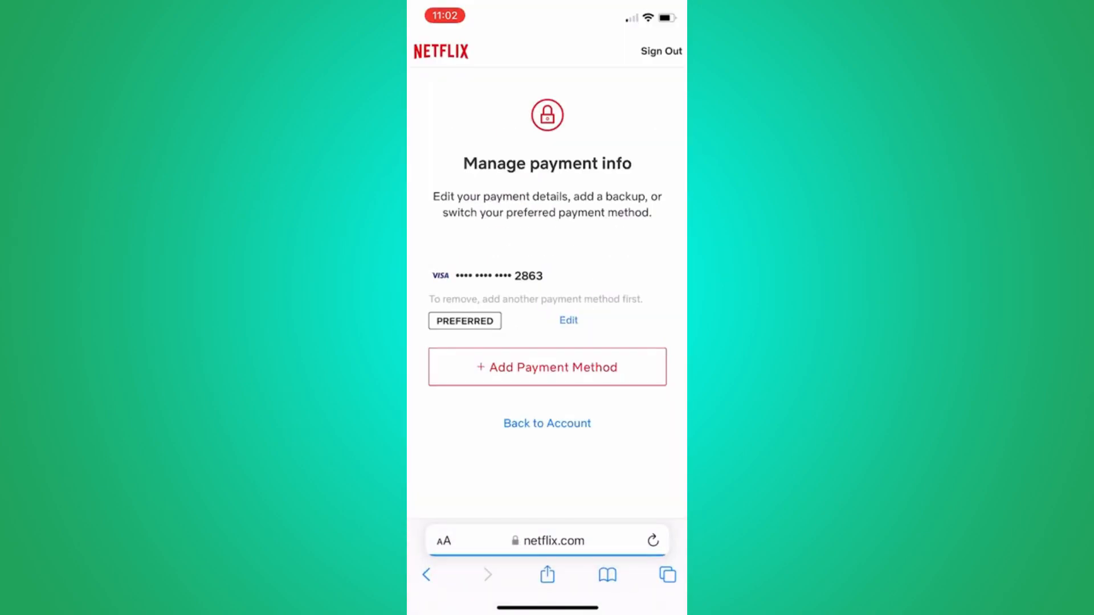